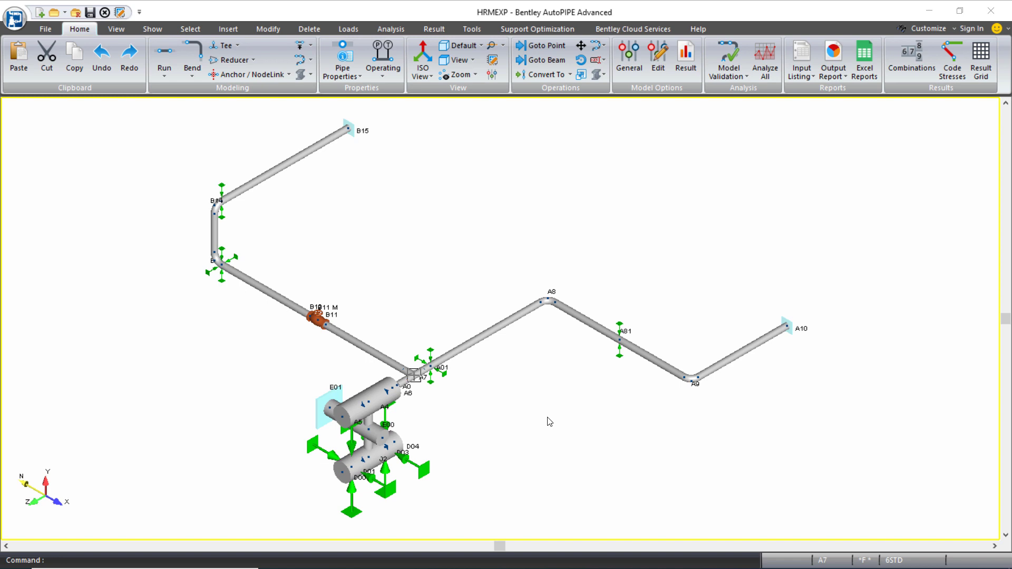
mouse_move(413, 104)
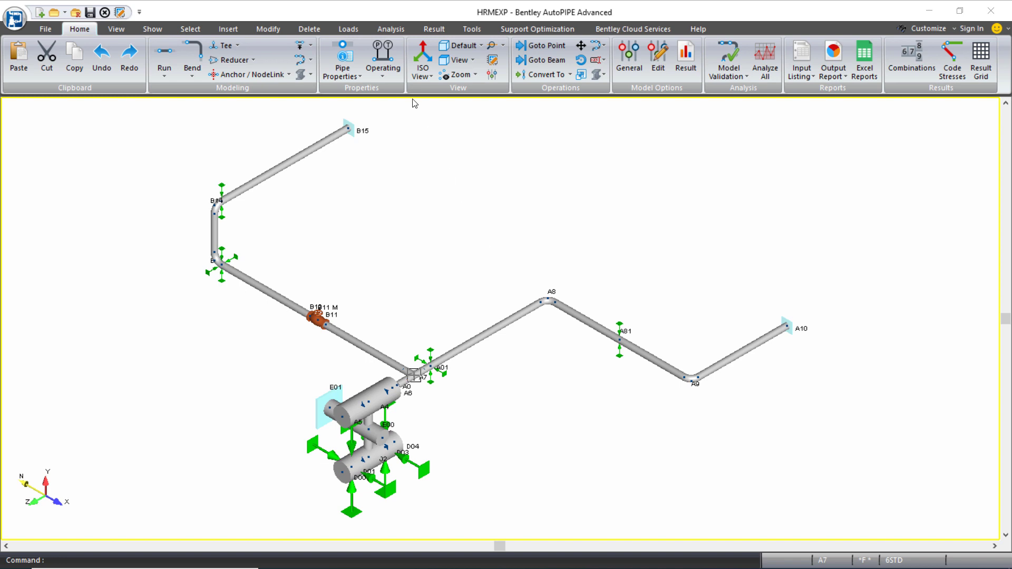
mouse_move(418, 127)
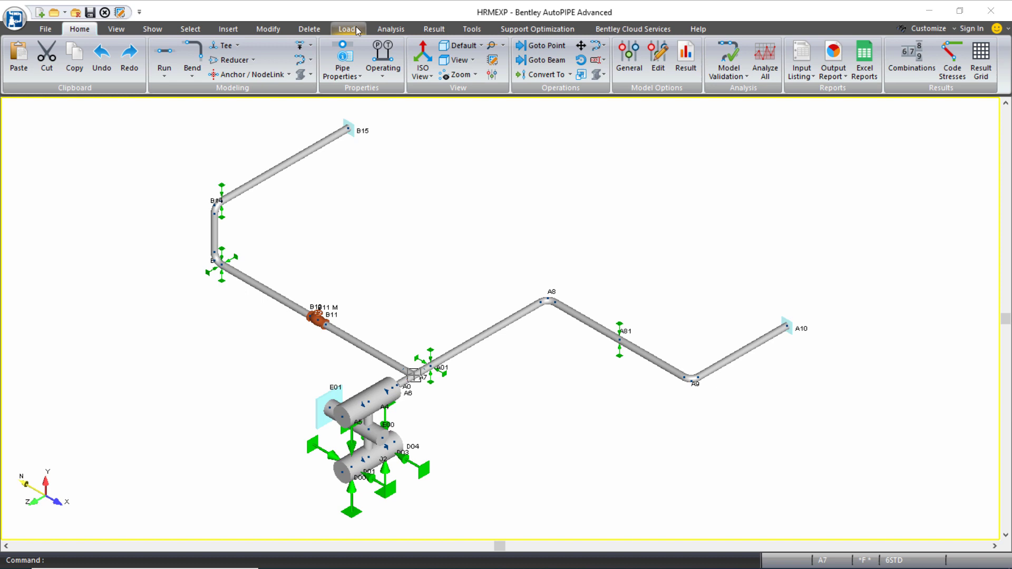
Step: Review the harmonic load definitions and choose a saved harmonic data set
click(347, 28)
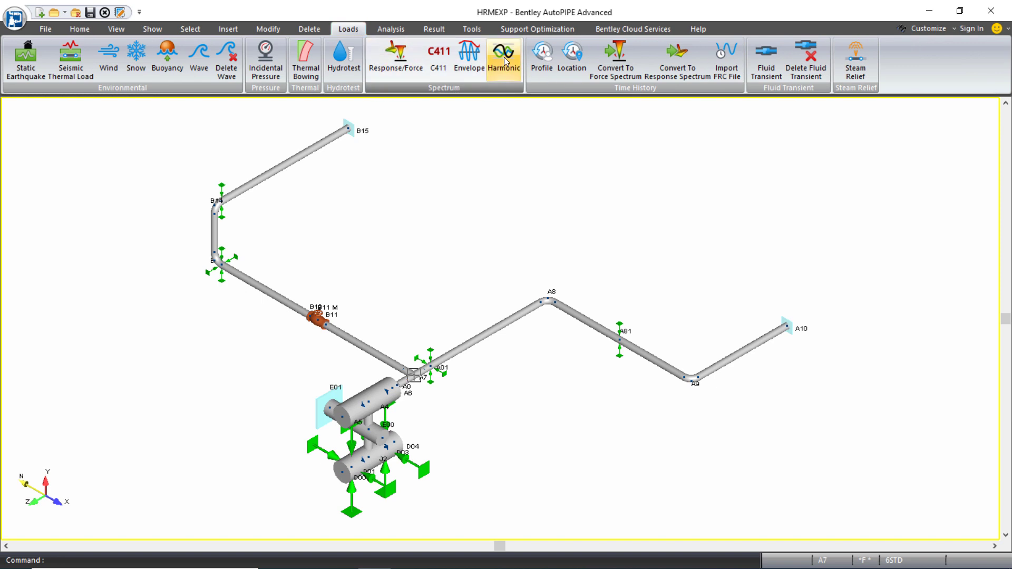
click(502, 55)
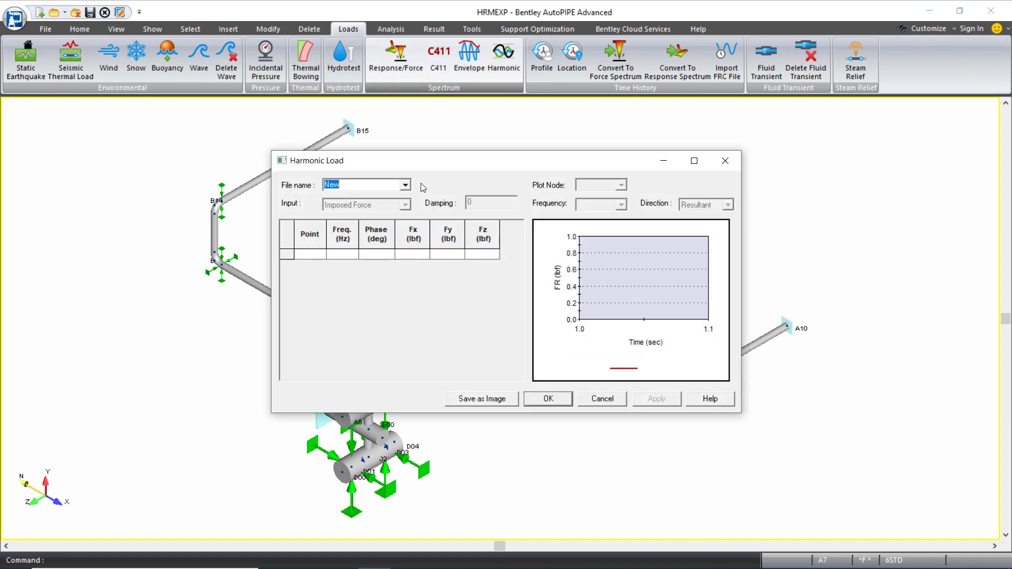
click(404, 185)
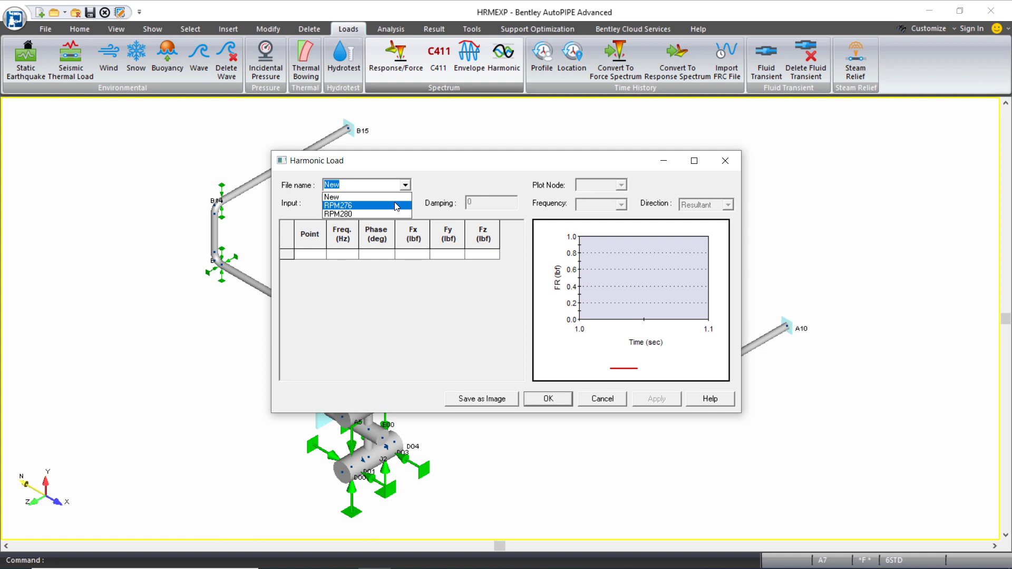
click(337, 205)
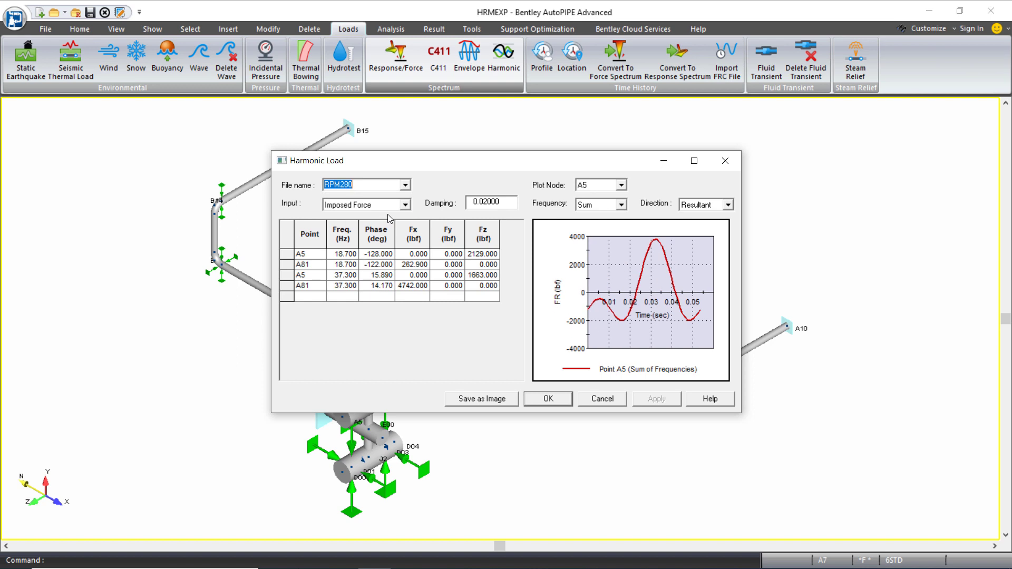
mouse_move(523, 295)
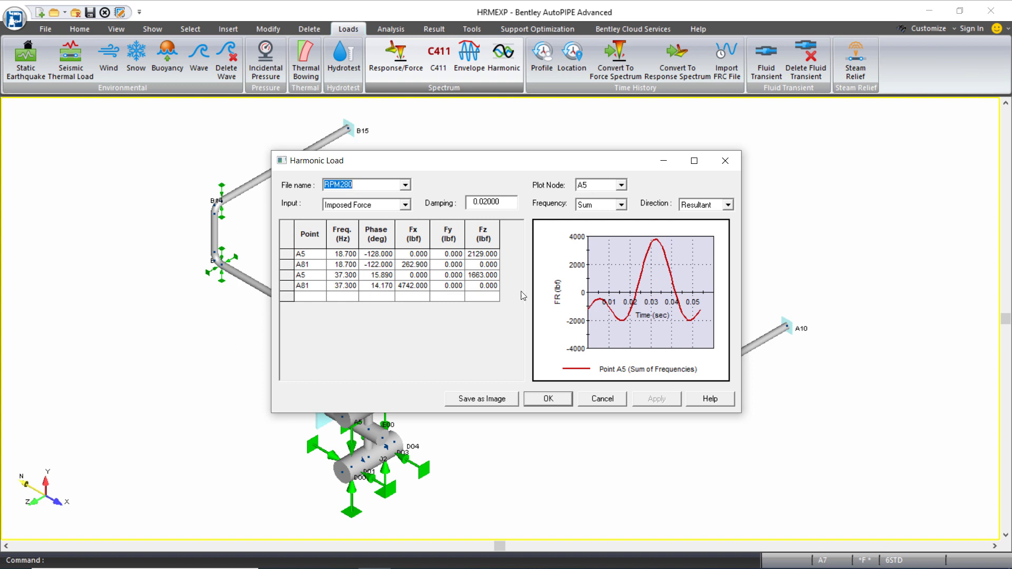
mouse_move(563, 410)
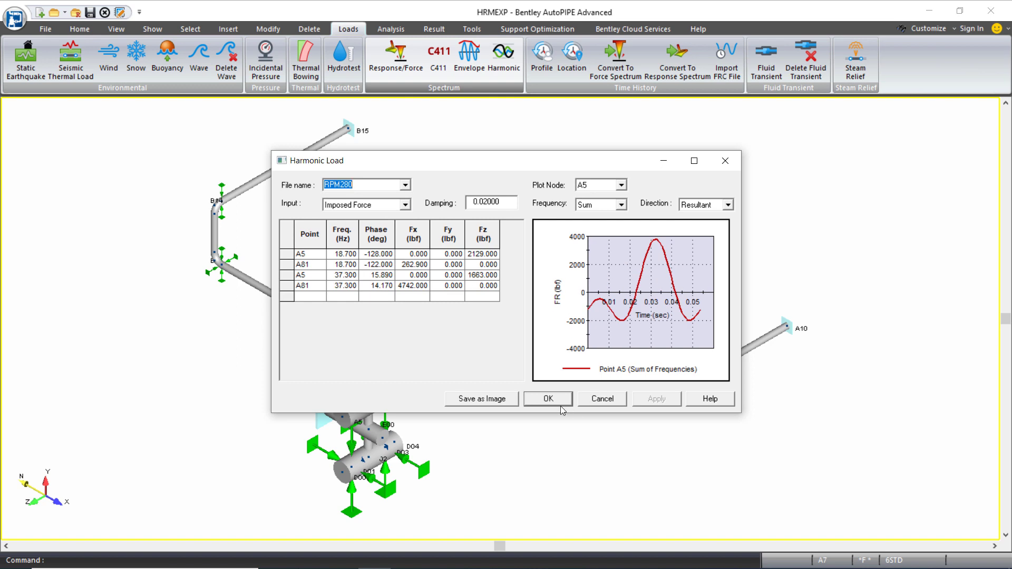
mouse_move(559, 404)
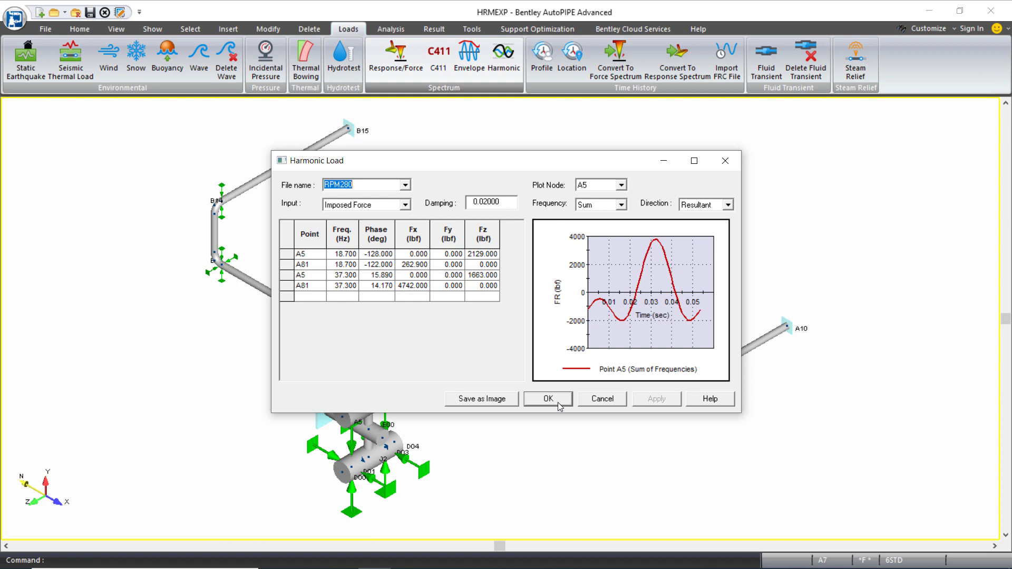
click(547, 398)
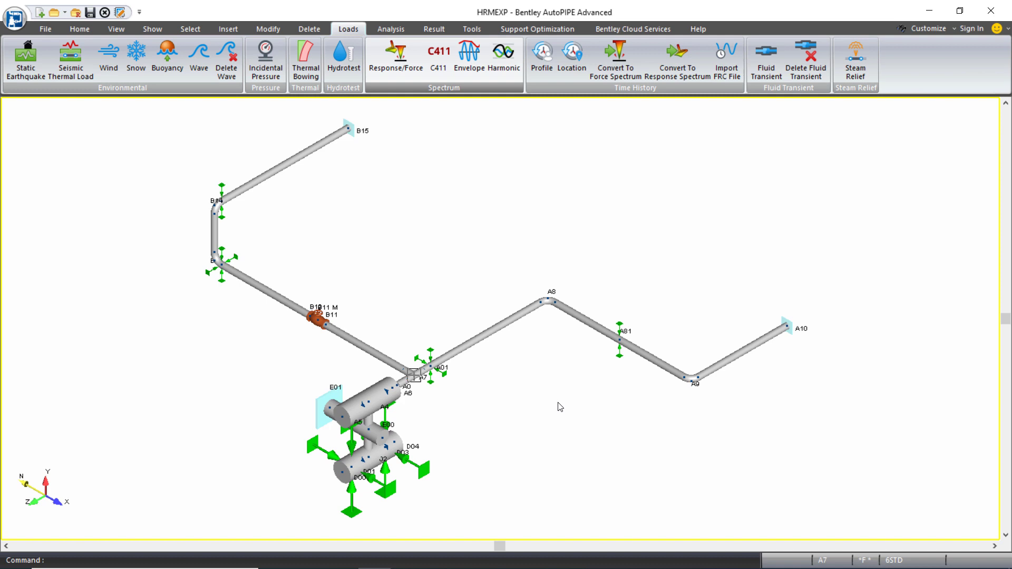
mouse_move(395, 239)
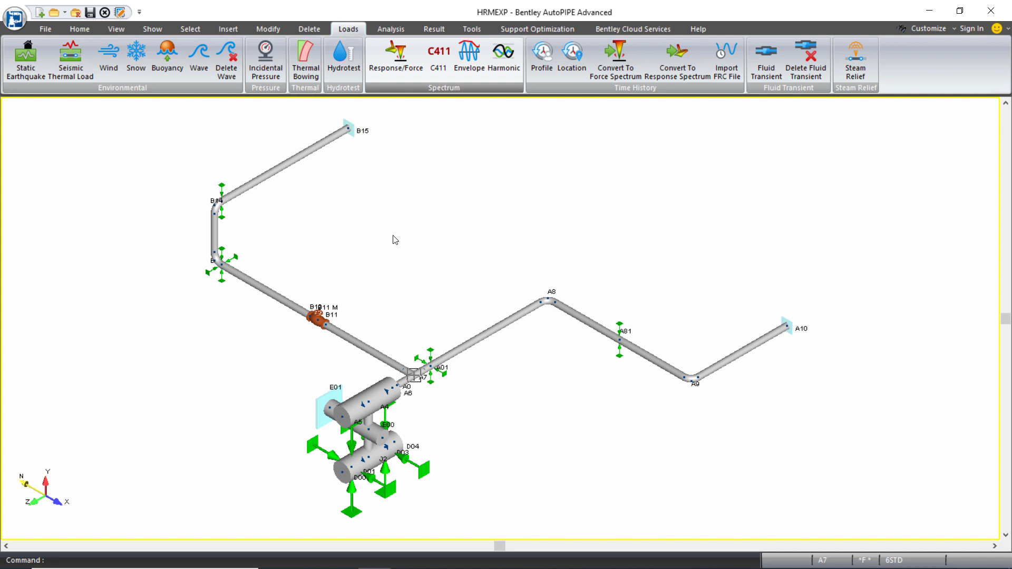
Step: Add two harmonic analysis cases using data sets RPM276 and RPM280, with Analyze ticked
click(390, 29)
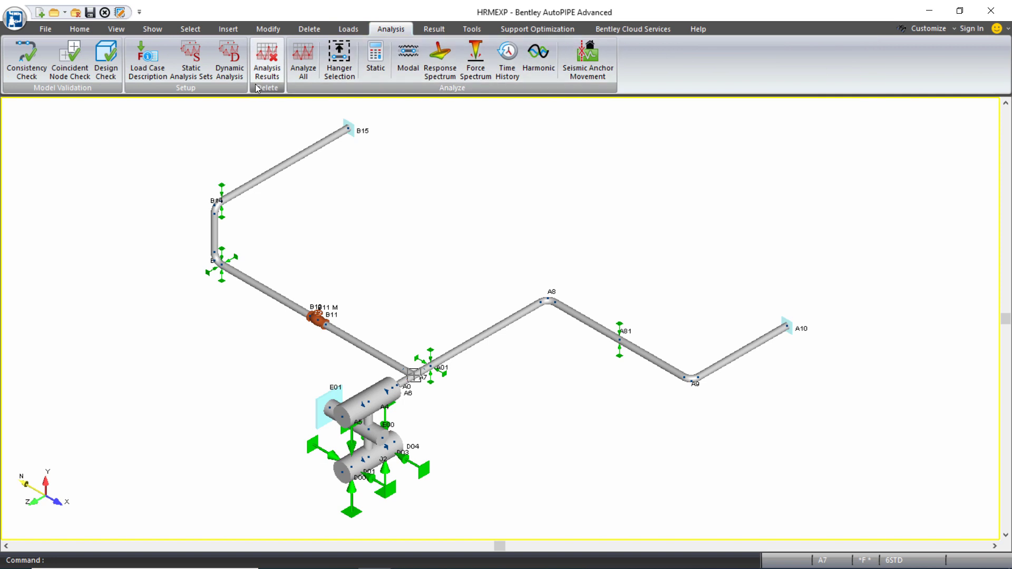
click(229, 58)
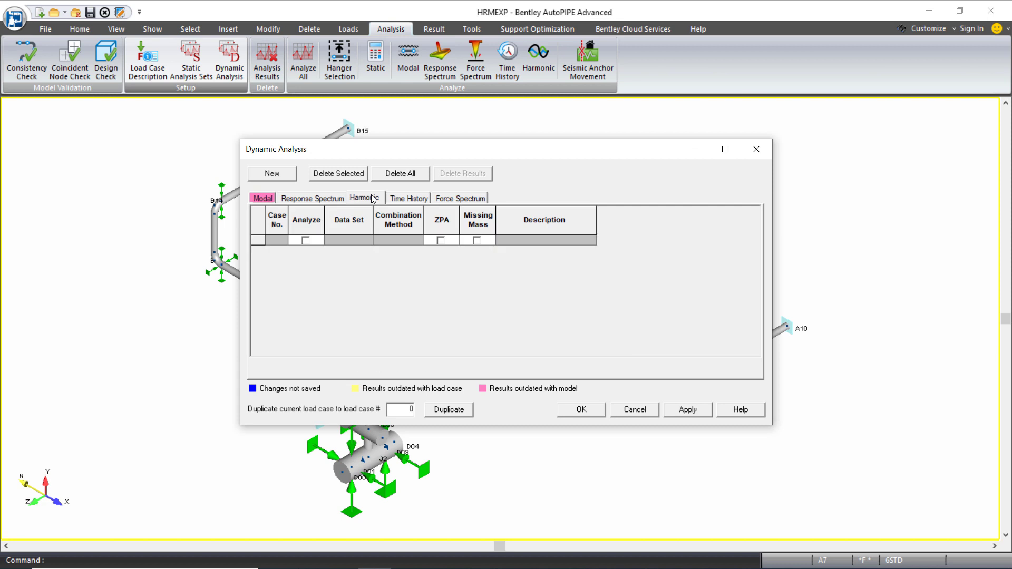
mouse_move(289, 173)
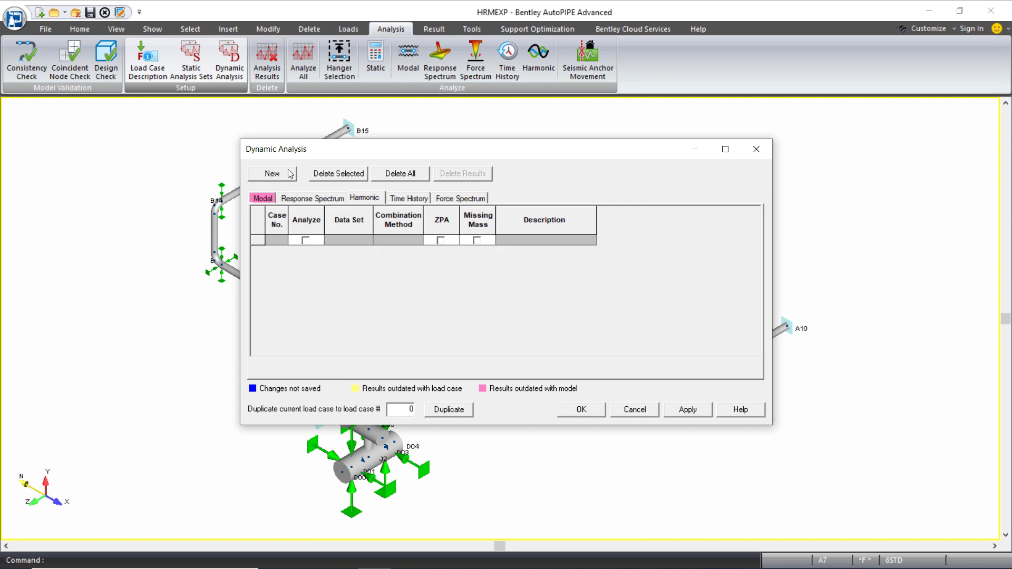
click(272, 174)
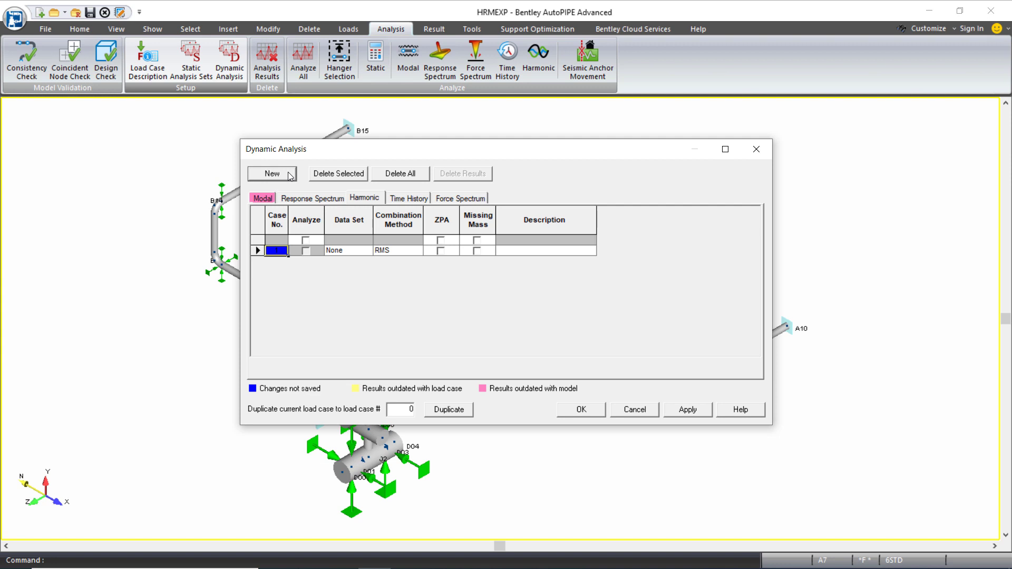
click(272, 173)
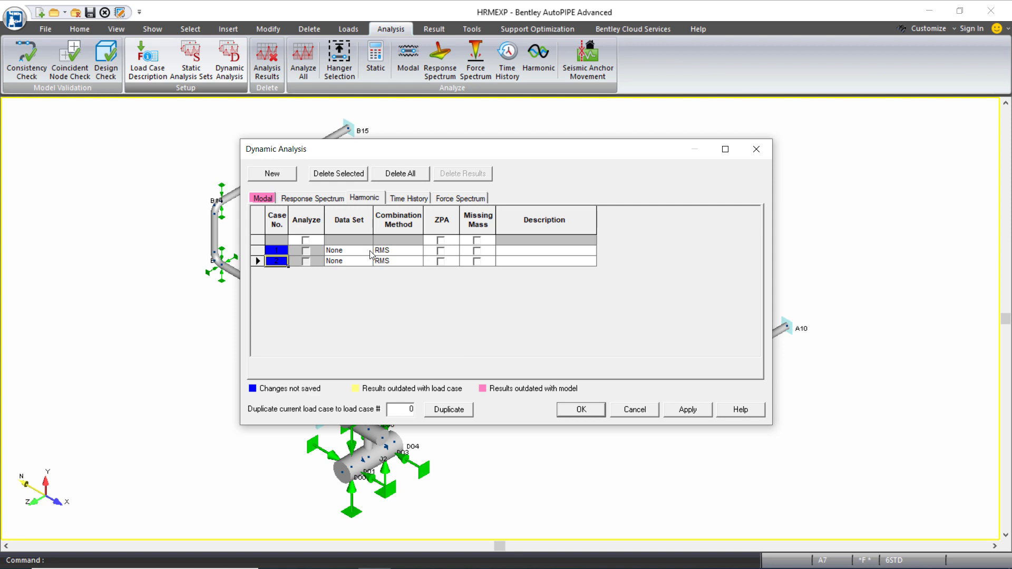
click(346, 251)
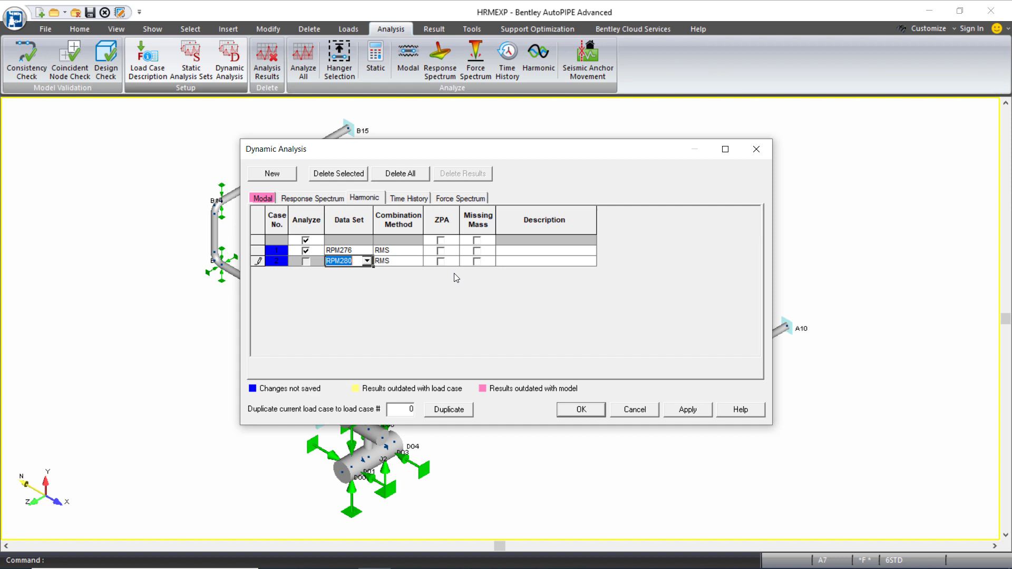
mouse_move(416, 271)
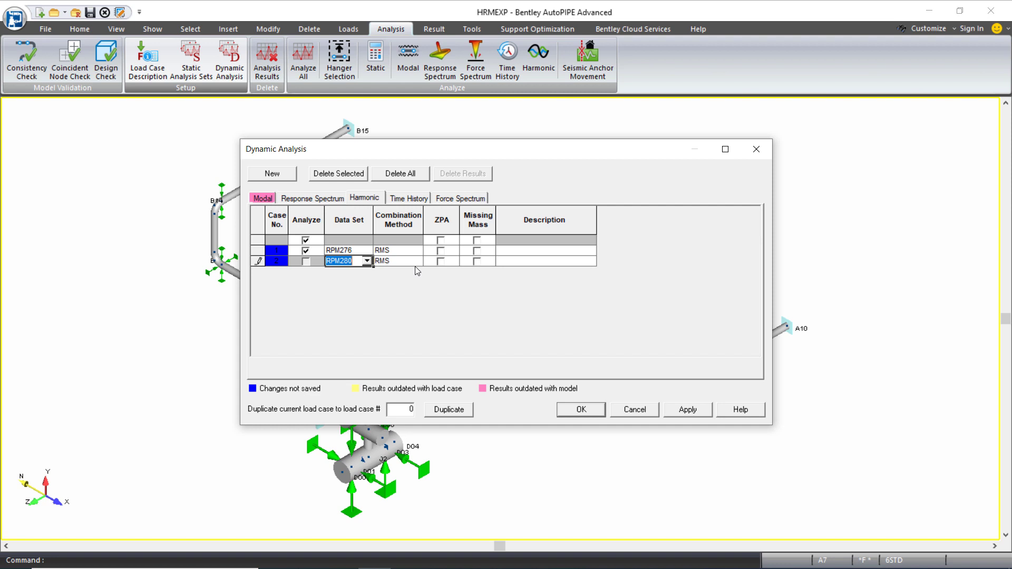
mouse_move(424, 283)
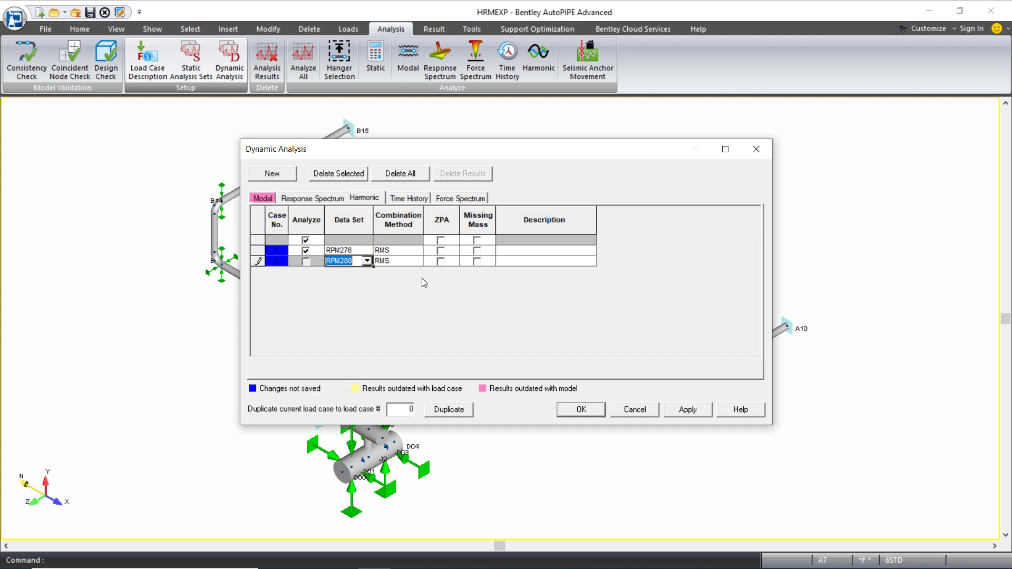
mouse_move(447, 304)
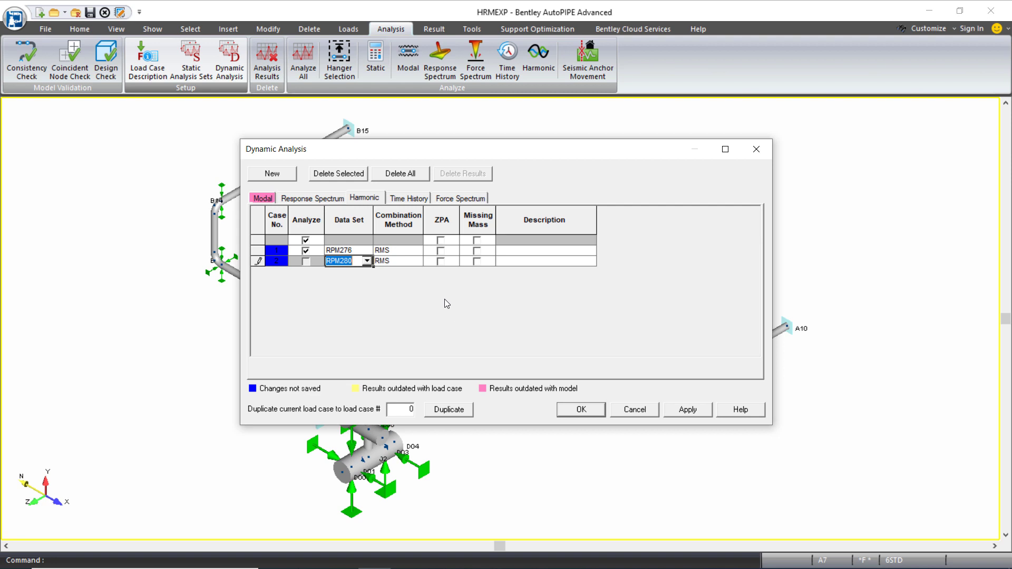
click(578, 409)
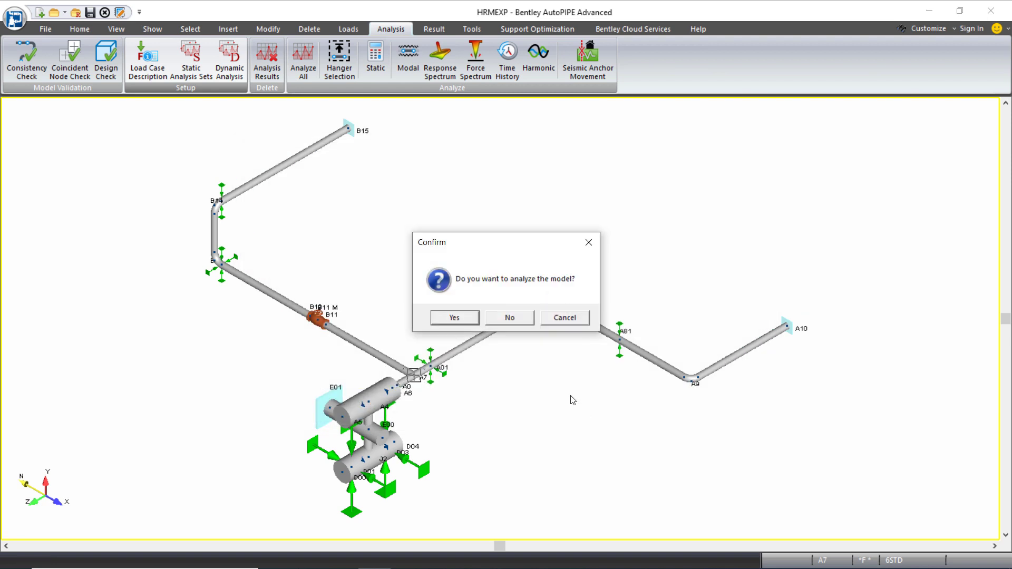
mouse_move(479, 321)
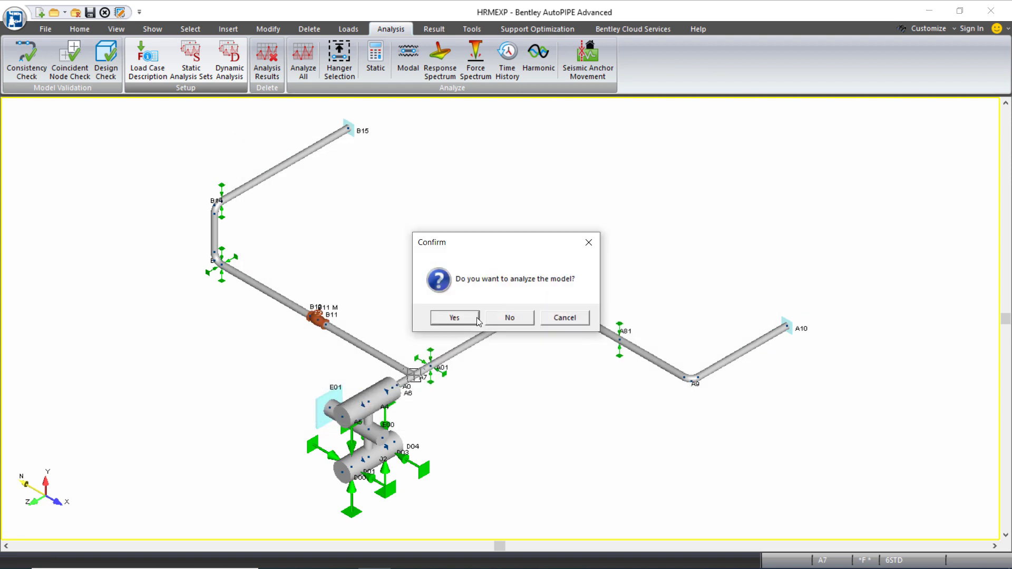
Step: Run Static, Modal and Harmonic analyses with automatic analysis selection switched off
click(453, 317)
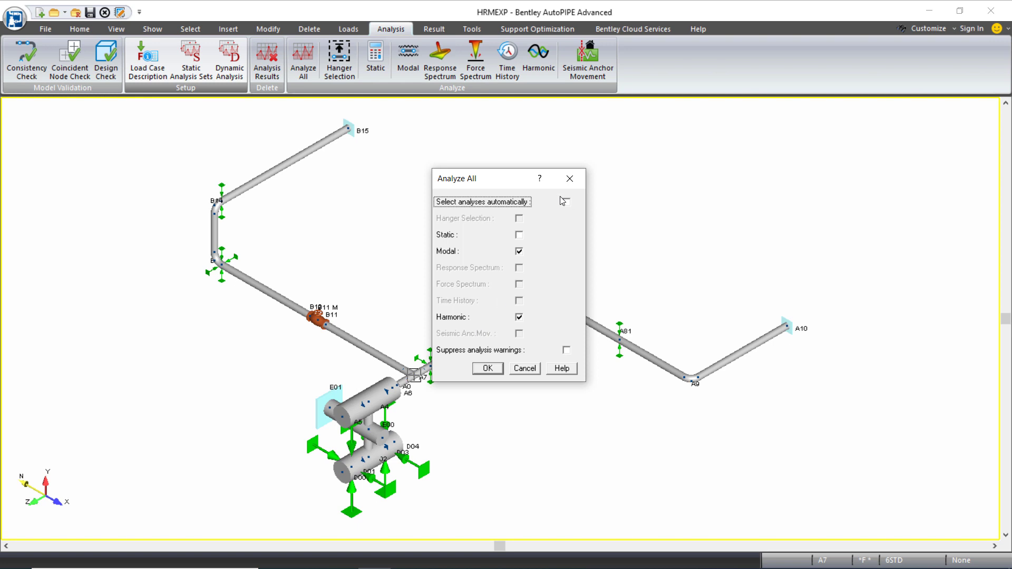
click(566, 203)
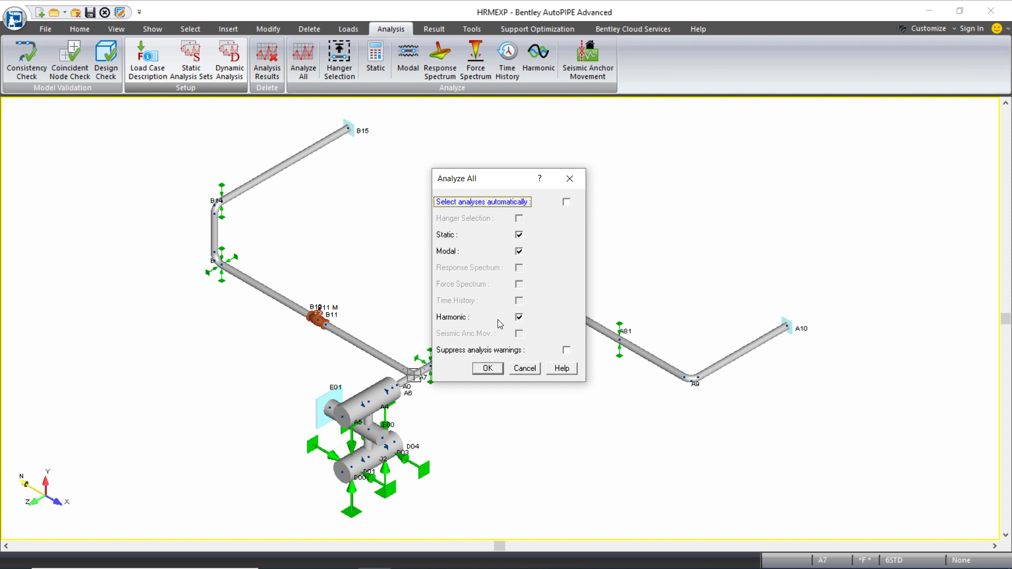
click(487, 368)
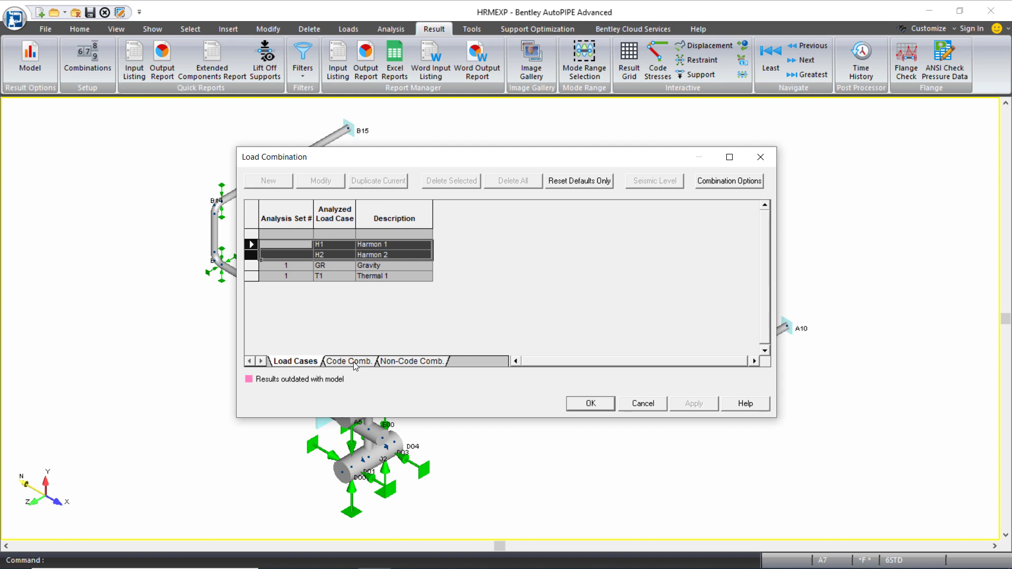
Step: Inspect code combinations Sus. + H1, Sus. + H2 and non-code Harmonic 1, Harmonic 2
click(348, 361)
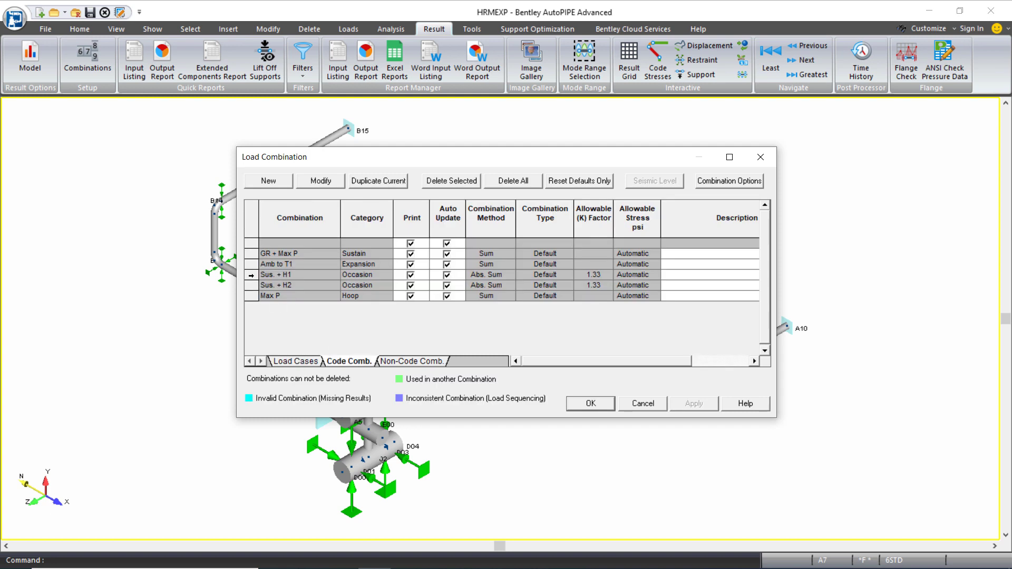
click(277, 286)
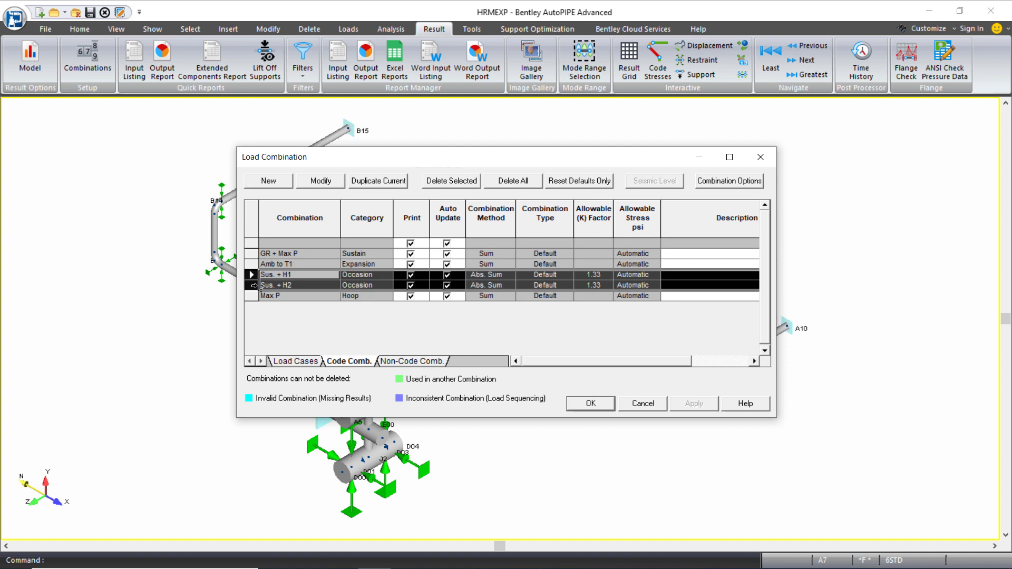
click(277, 274)
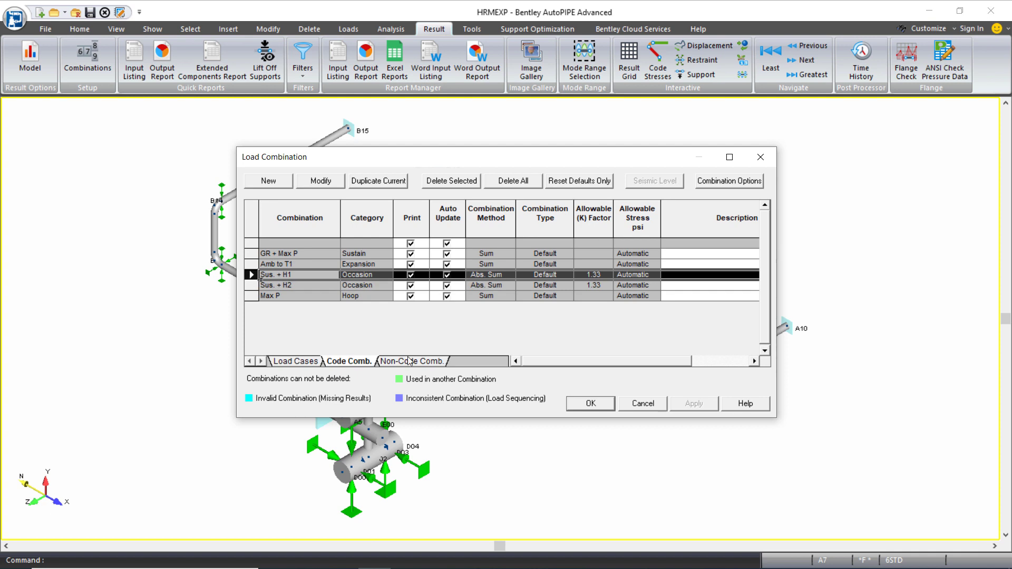
click(413, 360)
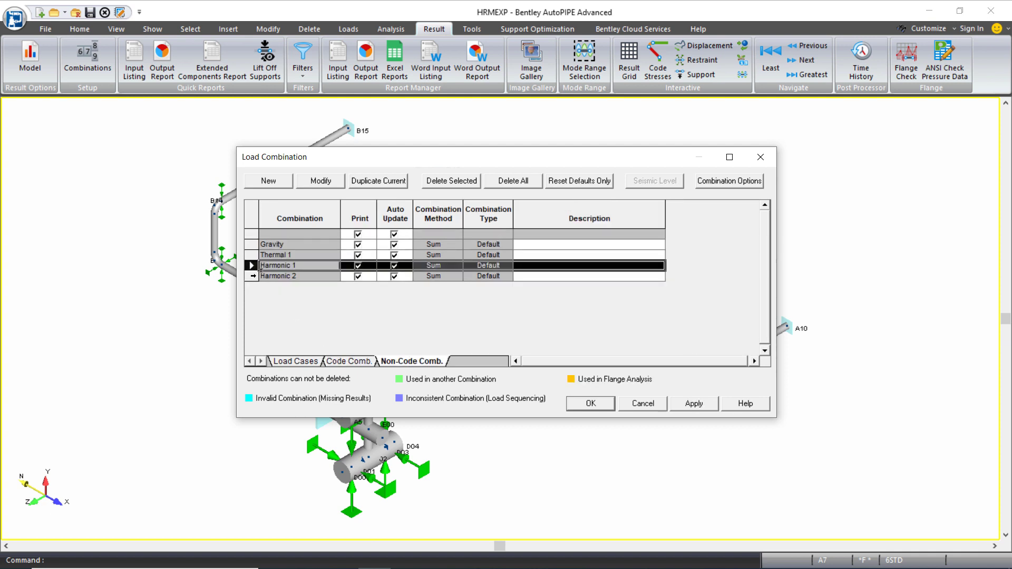
click(277, 275)
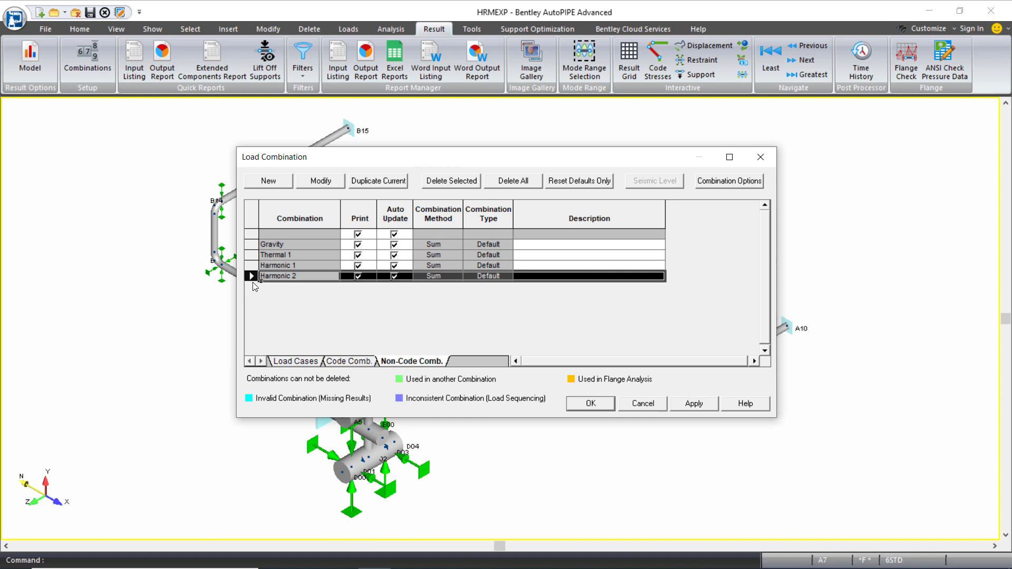